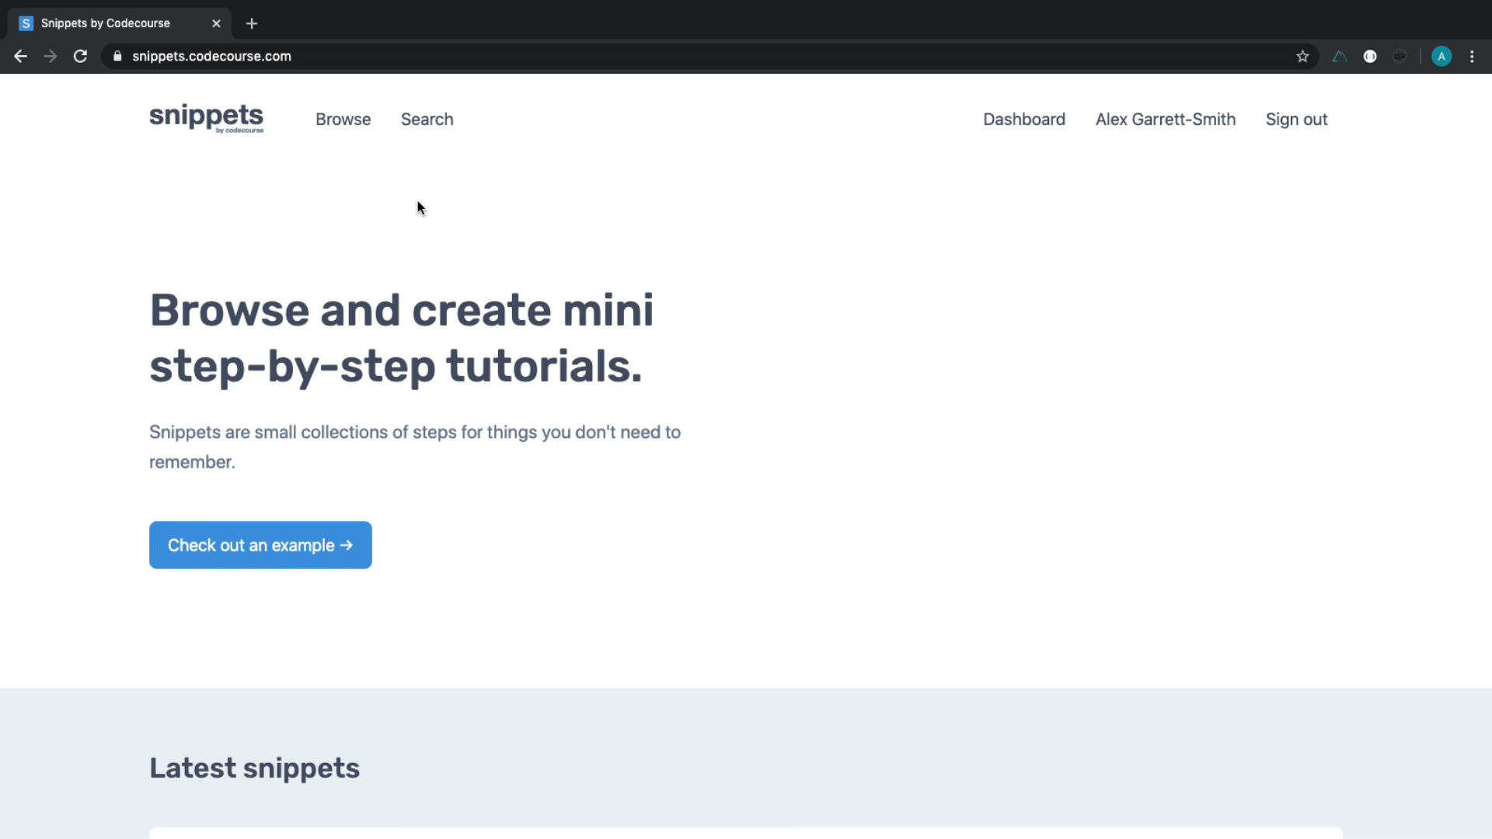
Open the Demo snippet via 'Check out an example' on the home page.
{"action": "left_click", "coordinate": [260, 546]}
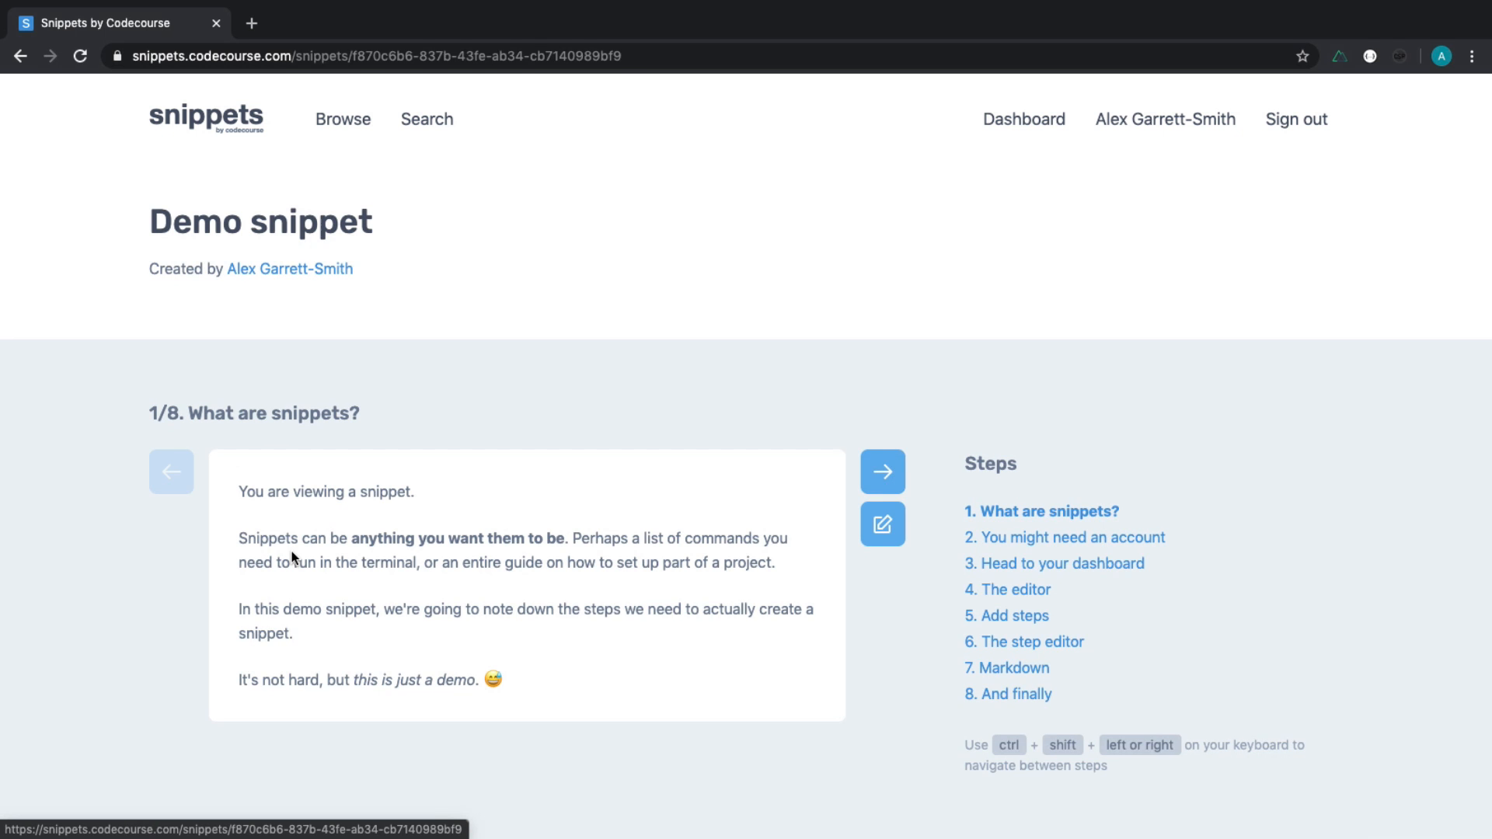
Edit step 1: title 'What is a snippet?' and add line 'This is actually a code editor :)'.
{"action": "left_click", "coordinate": [882, 525]}
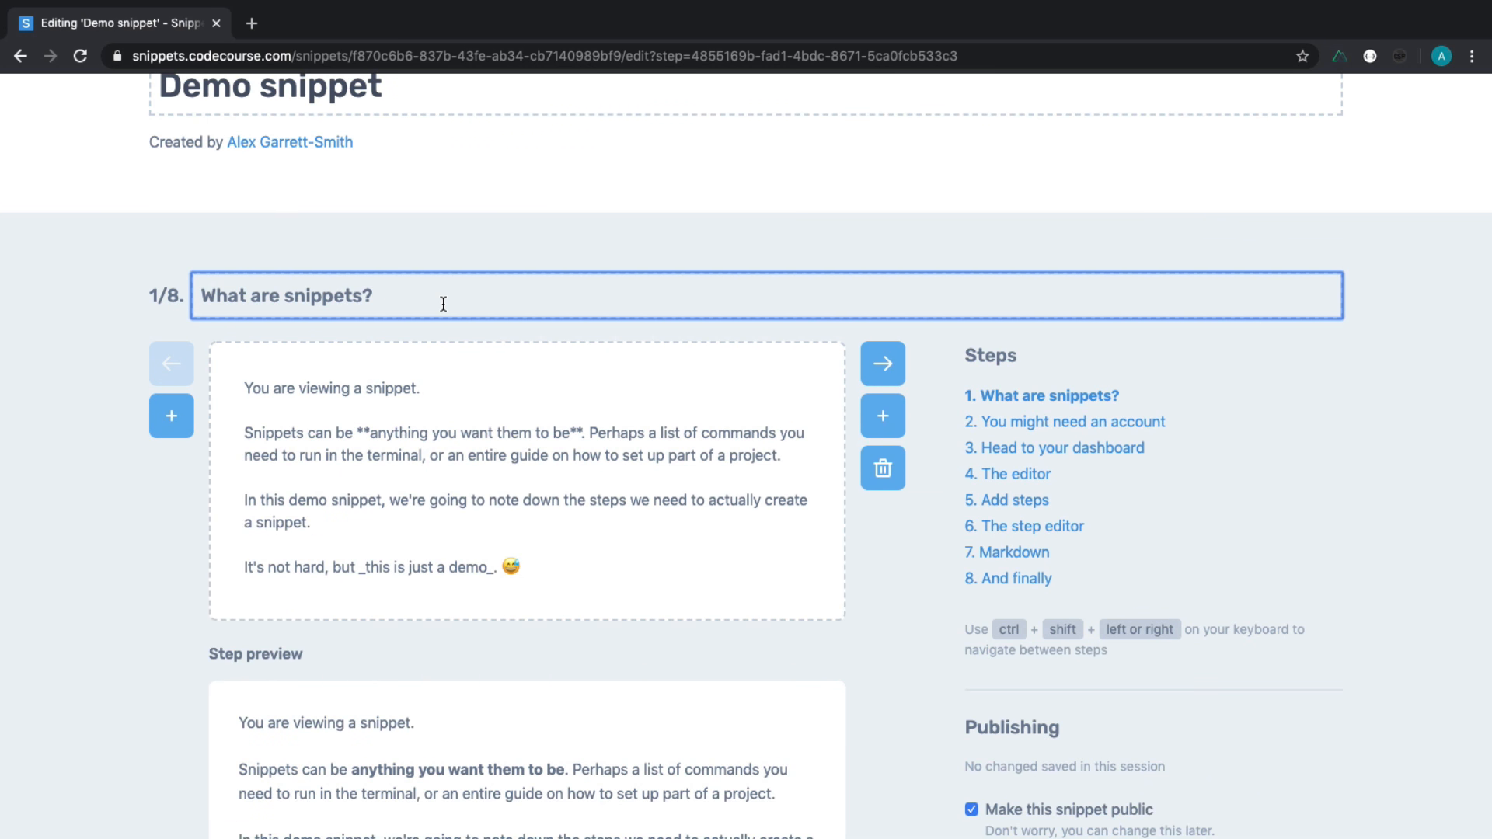
{"action": "mouse_move", "coordinate": [259, 304]}
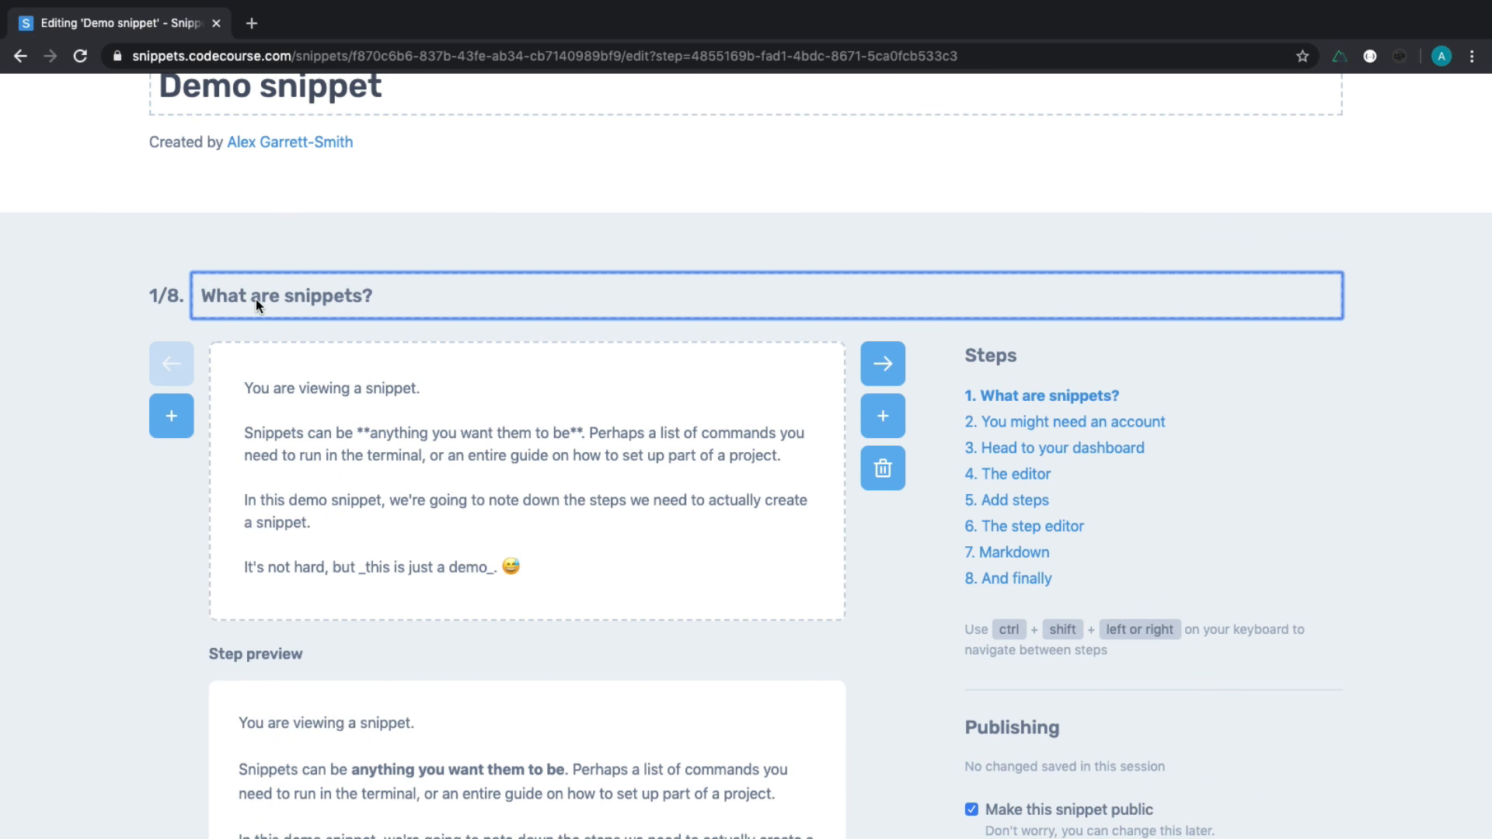
{"action": "type", "text": "What is a snop"}
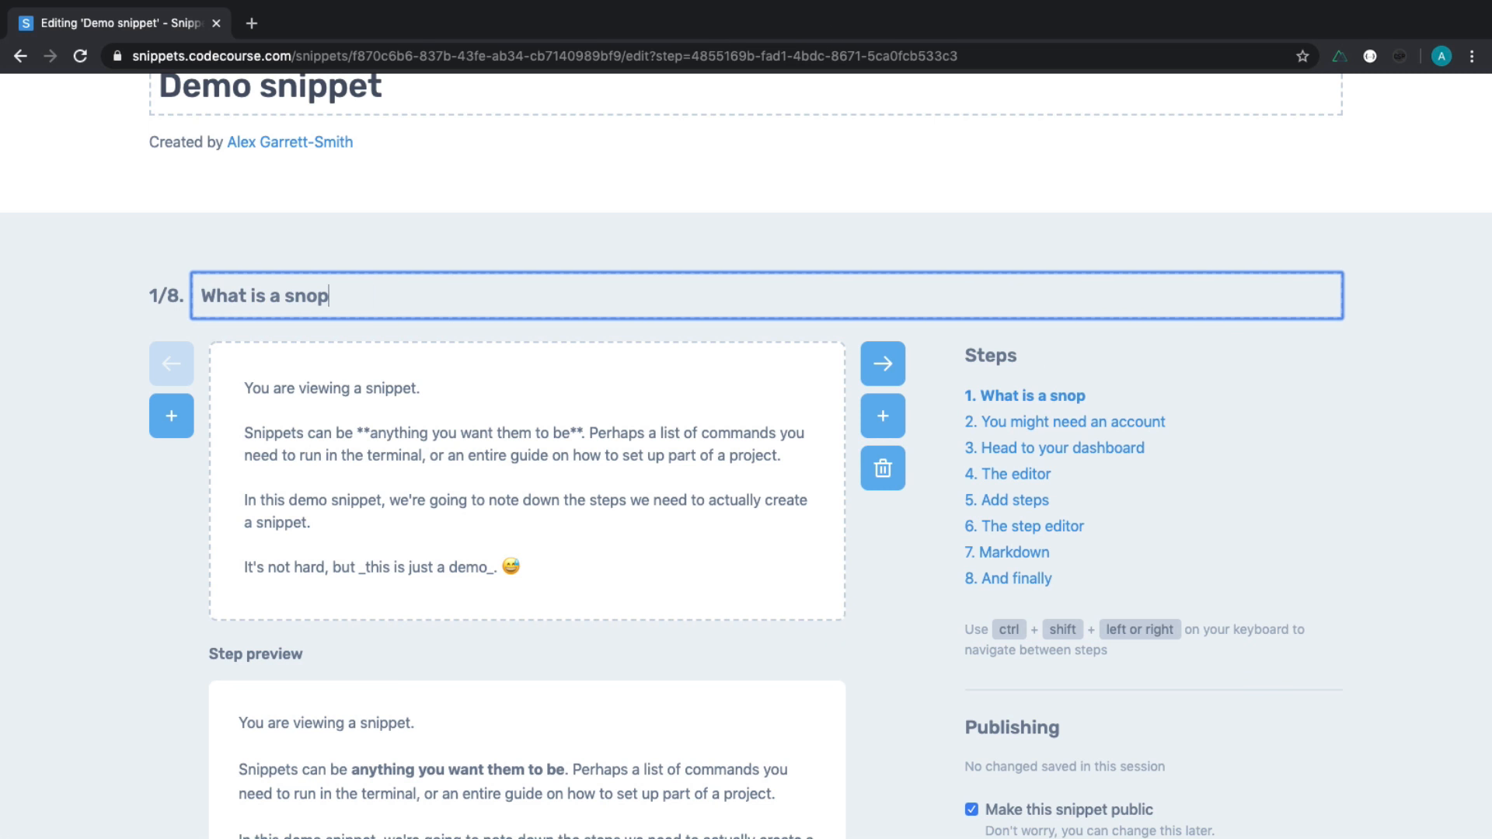
{"action": "type", "text": "pet?"}
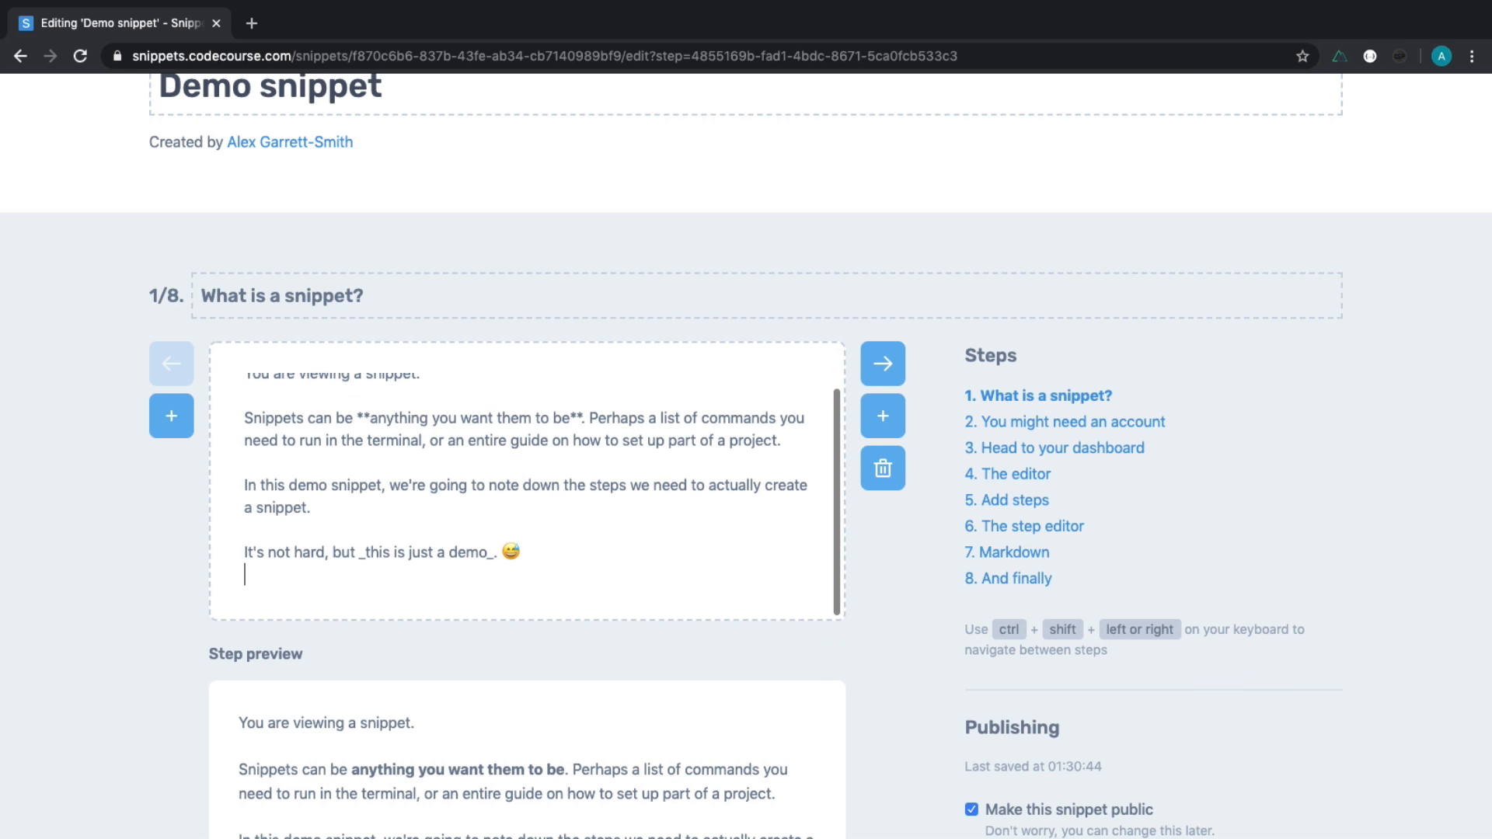
{"action": "type", "text": "This is a"}
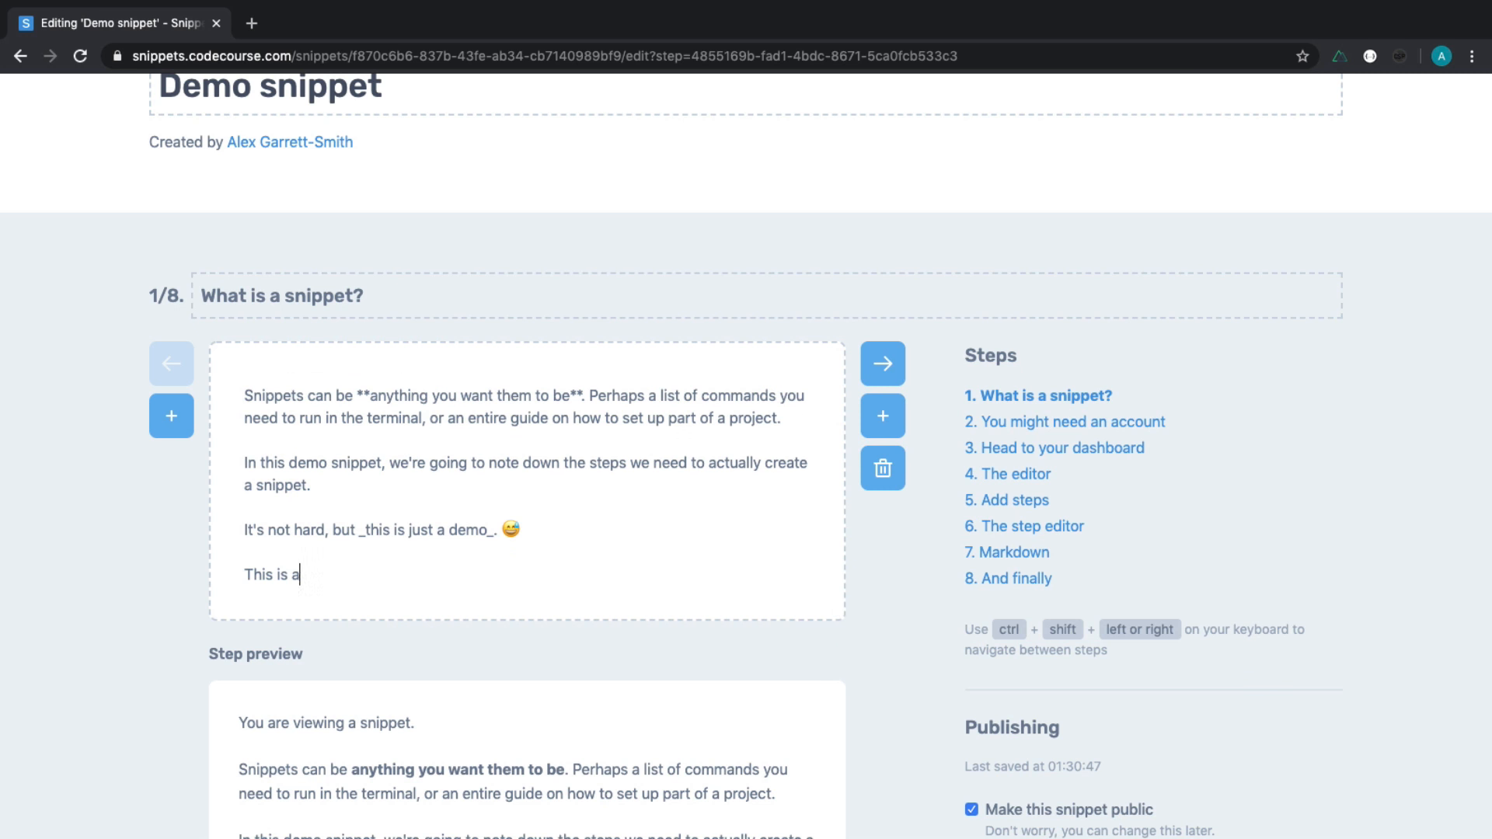
{"action": "type", "text": "ctually a code e"}
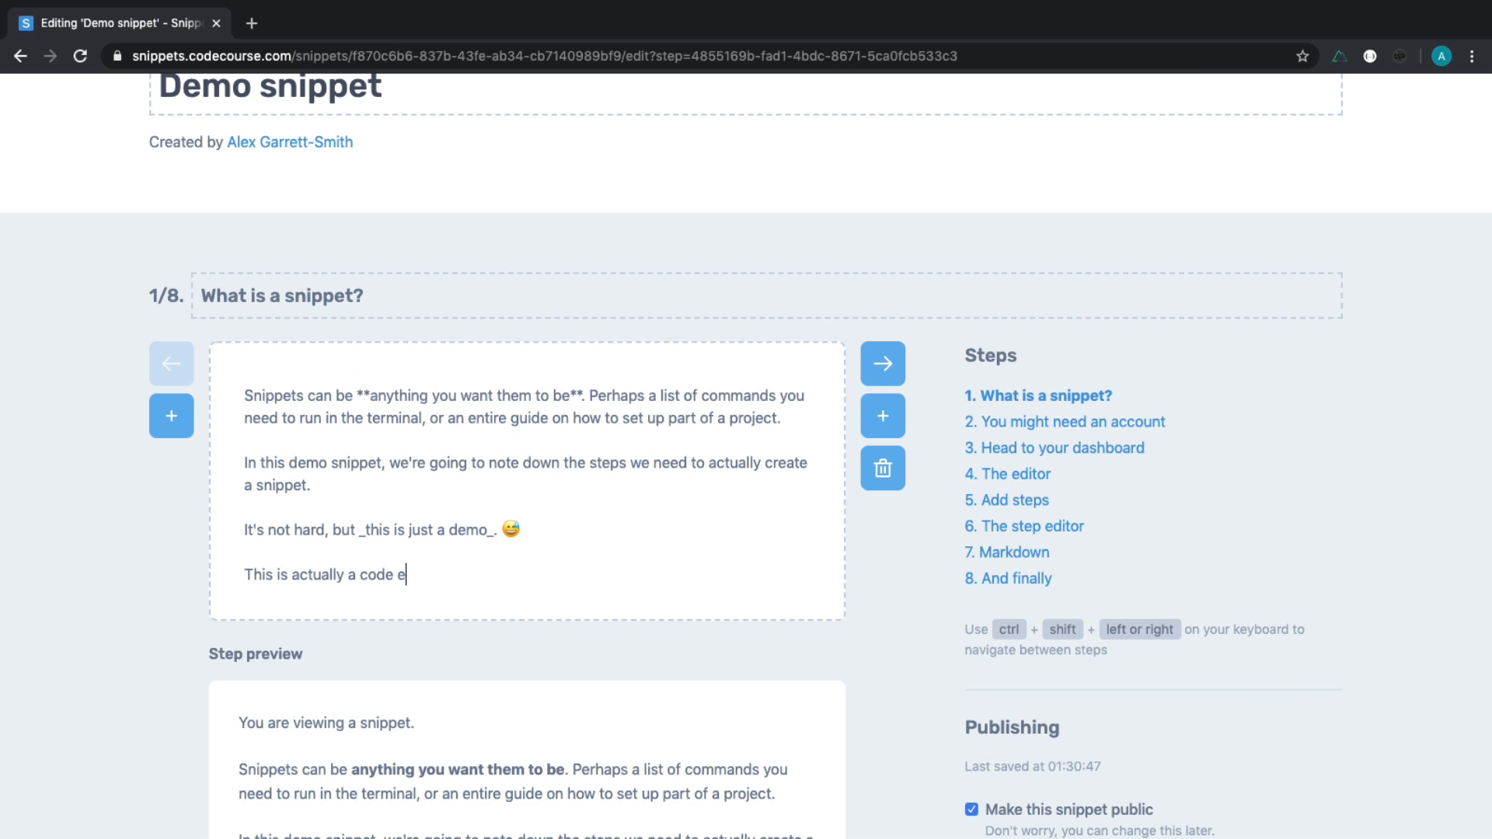
{"action": "type", "text": "ditor :)"}
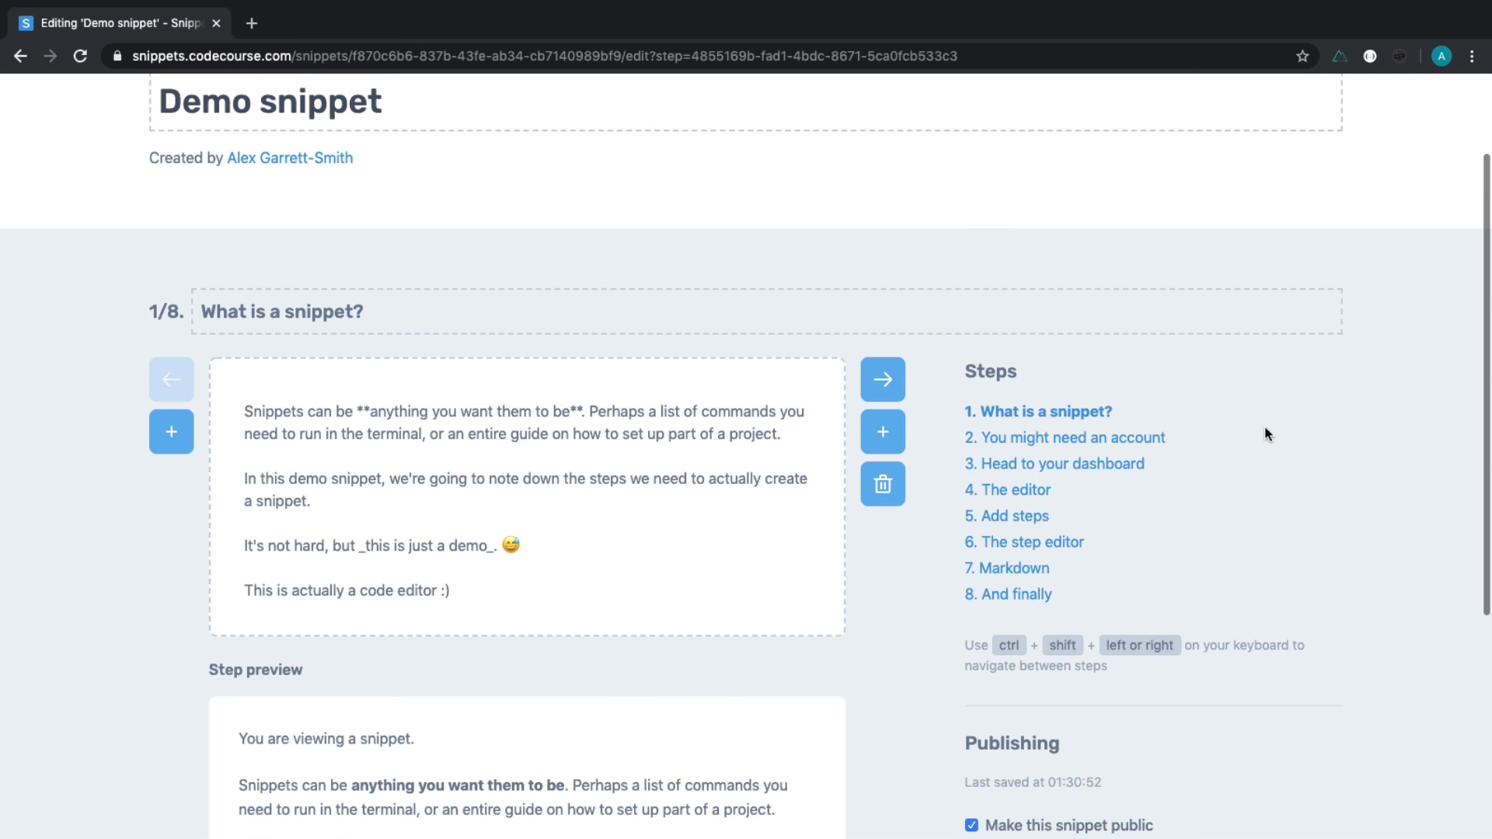
Insert a fourth step titled 'A new step' and begin its body text.
{"action": "left_click", "coordinate": [1060, 464]}
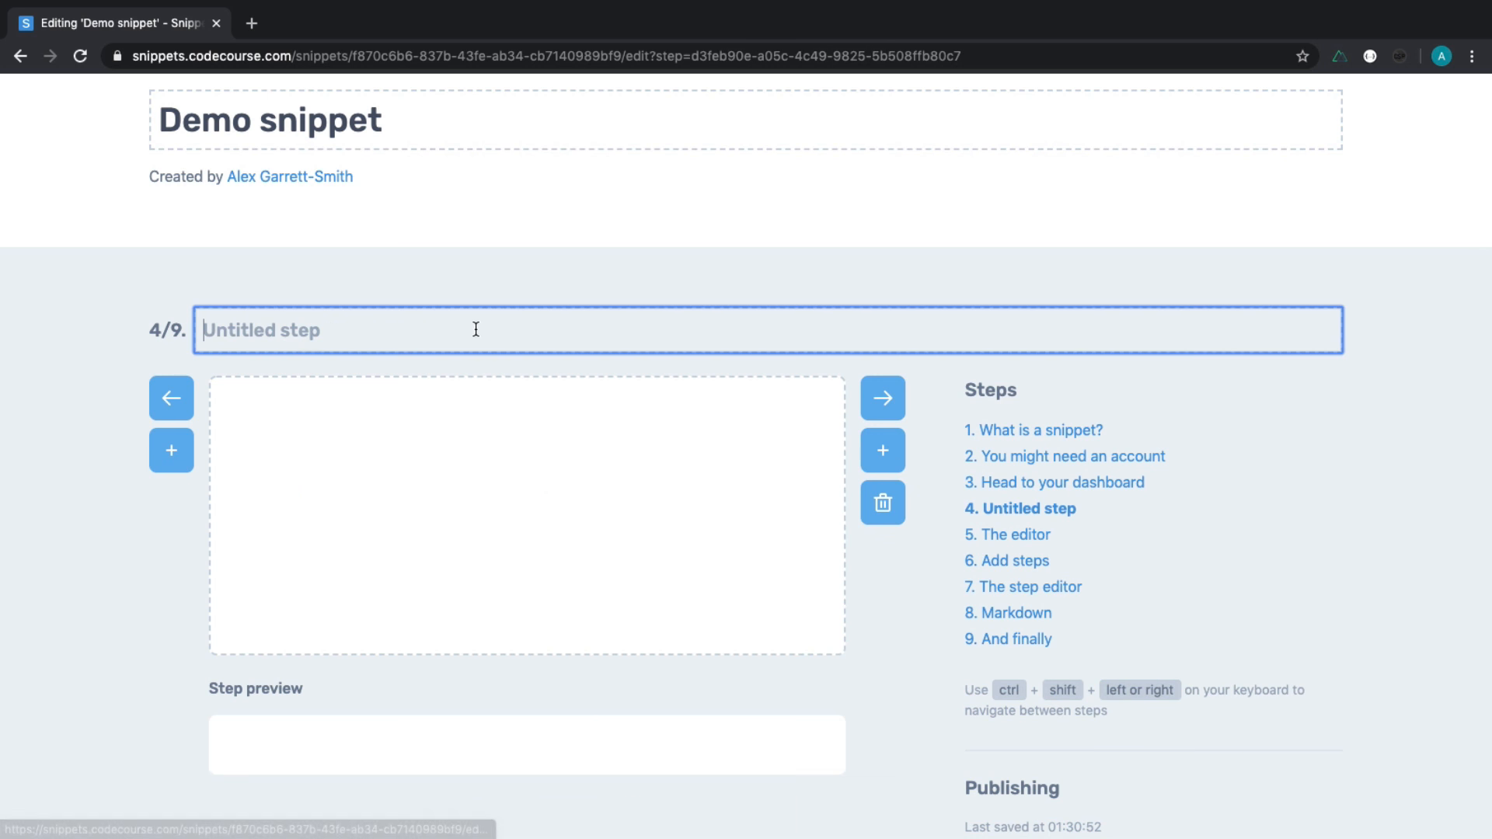
{"action": "type", "text": "A new step"}
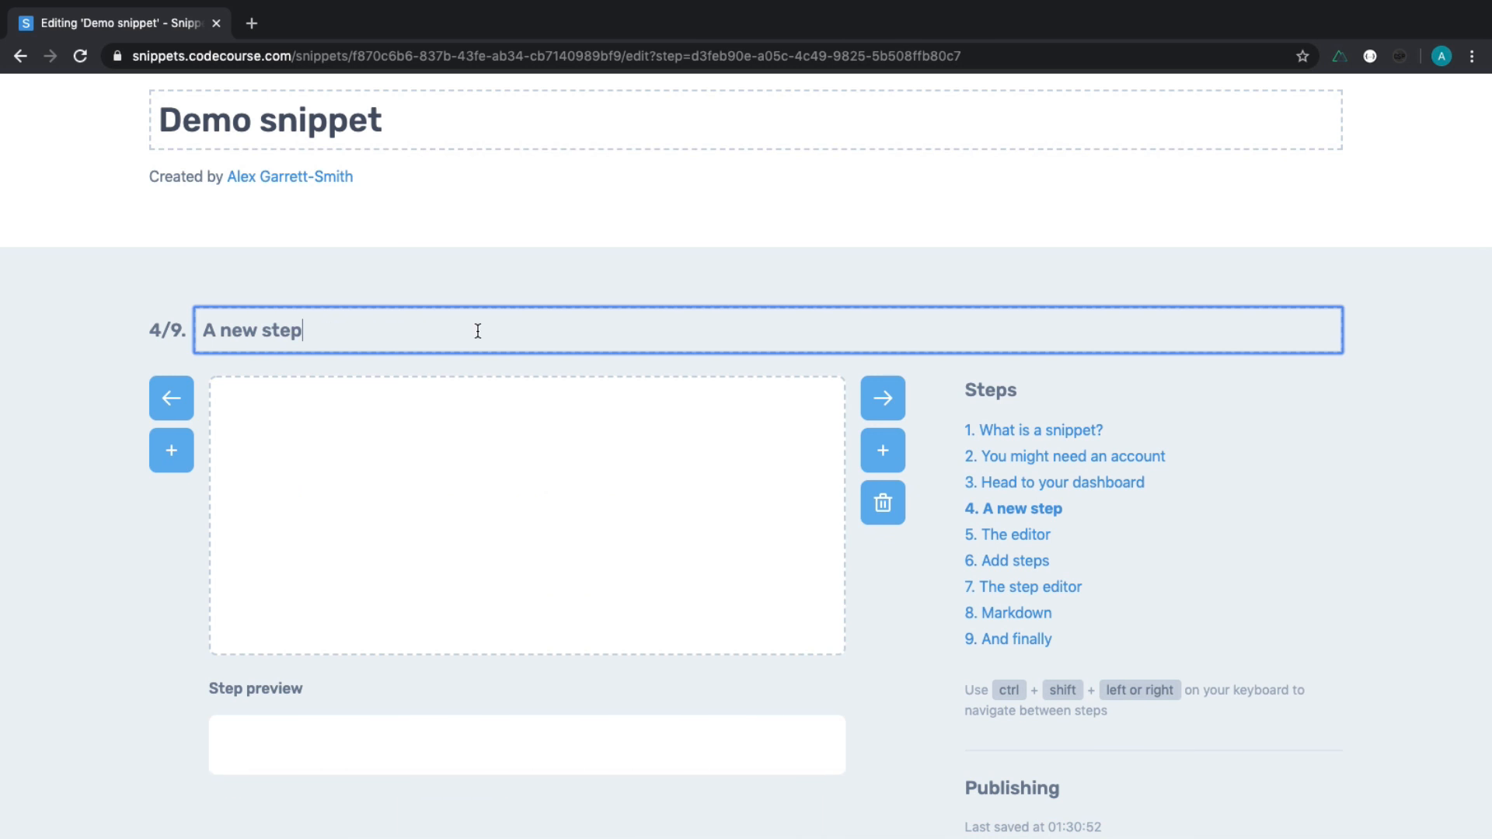
{"action": "type", "text": "This is a ne"}
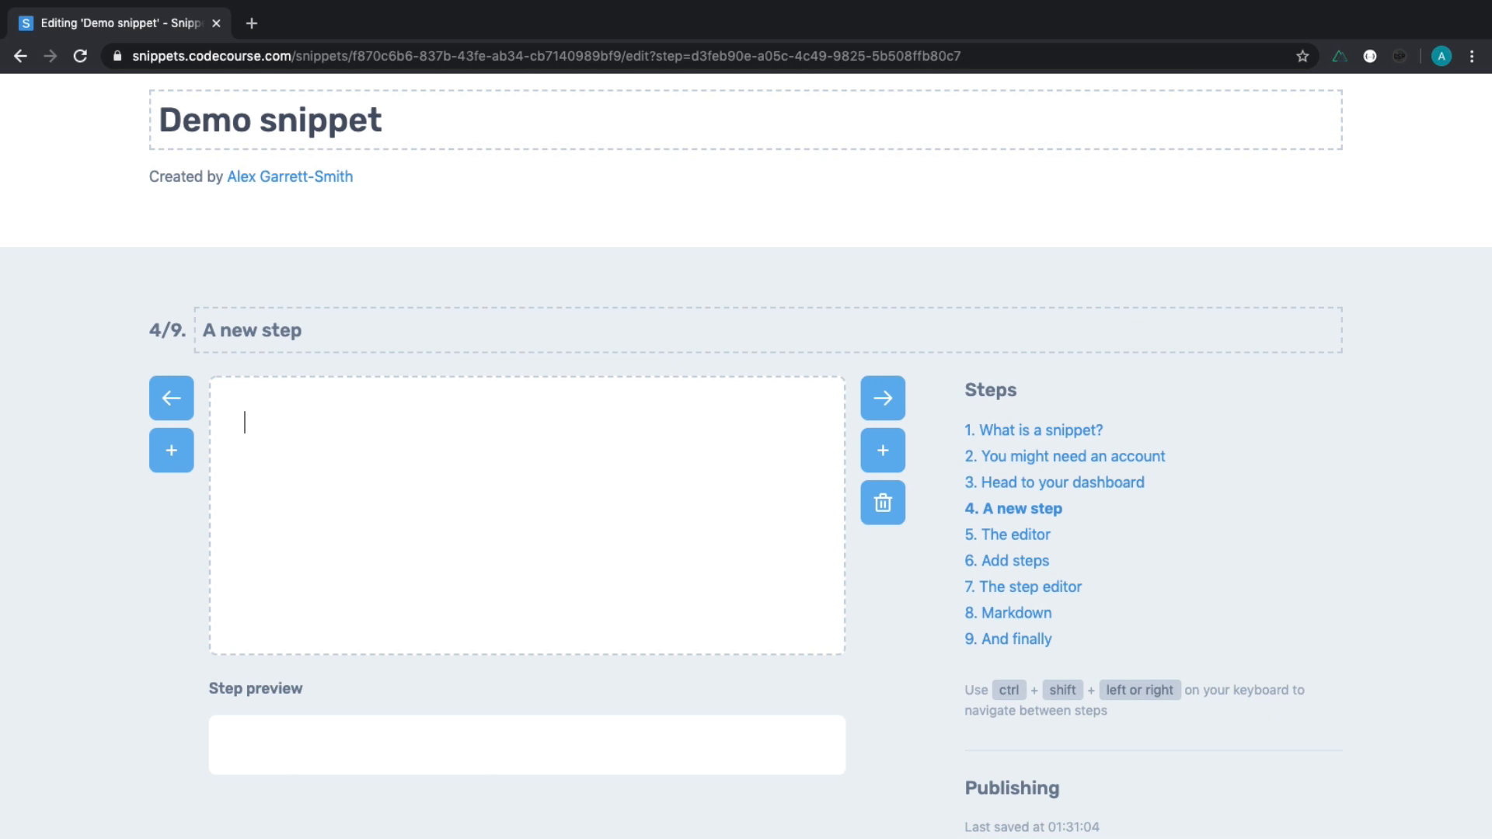
Write 'This is a new step' with a PHP block echo 'Code!'; and uncheck public.
{"action": "type", "text": "Th"}
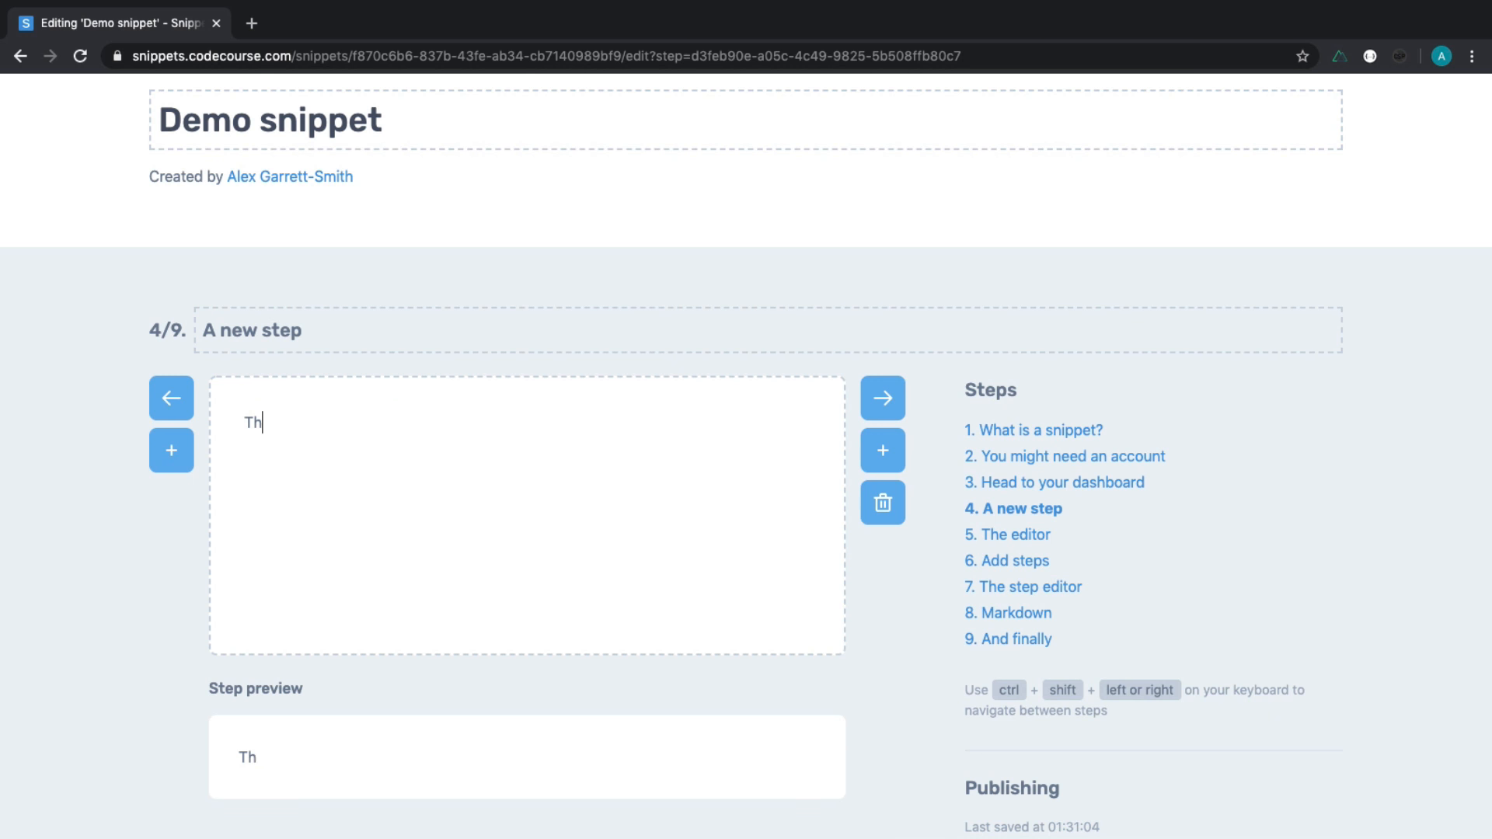
{"action": "type", "text": "is is a new step"}
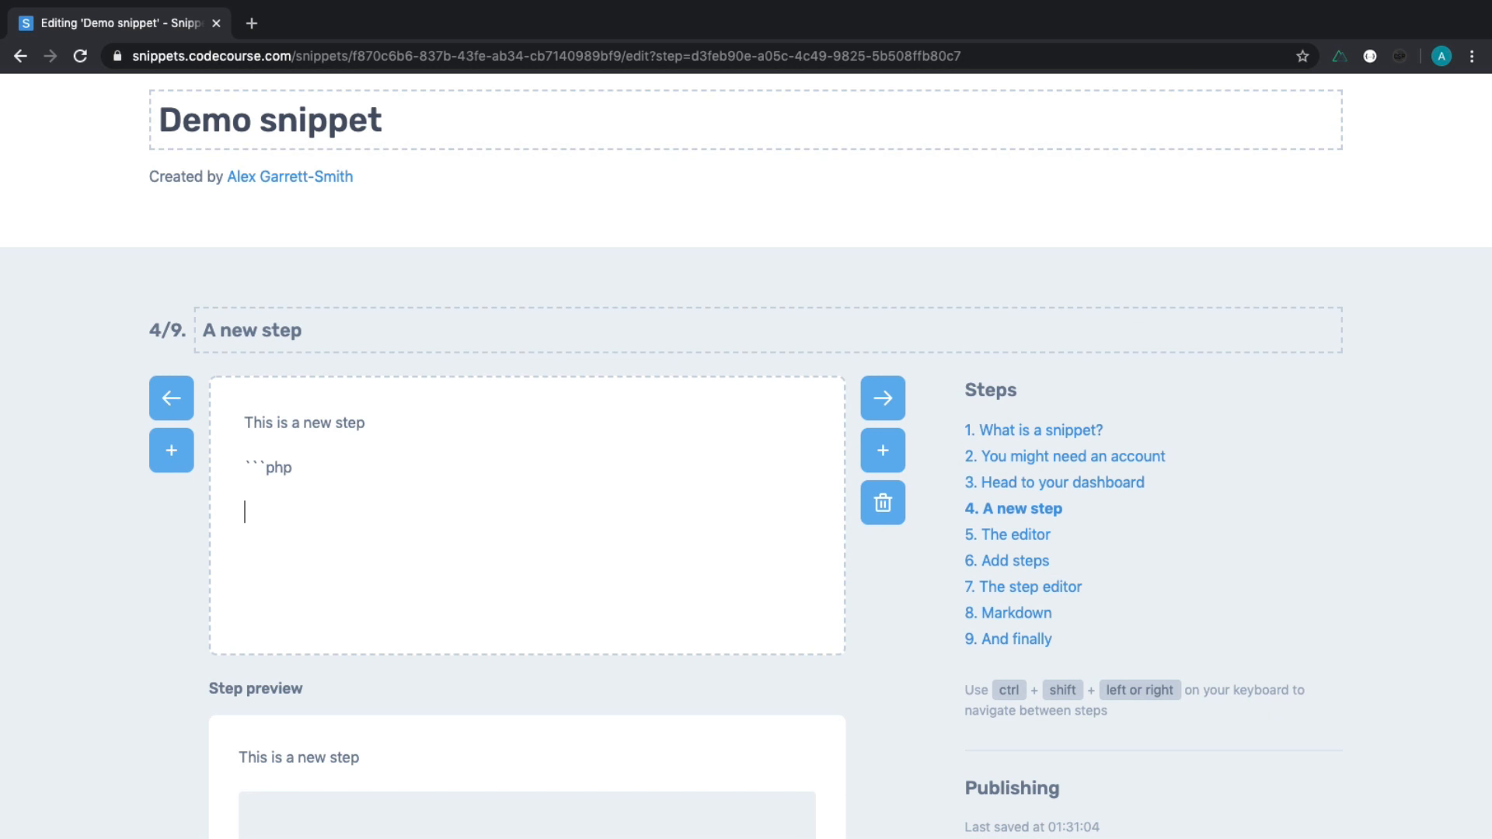
{"action": "type", "text": "echo"}
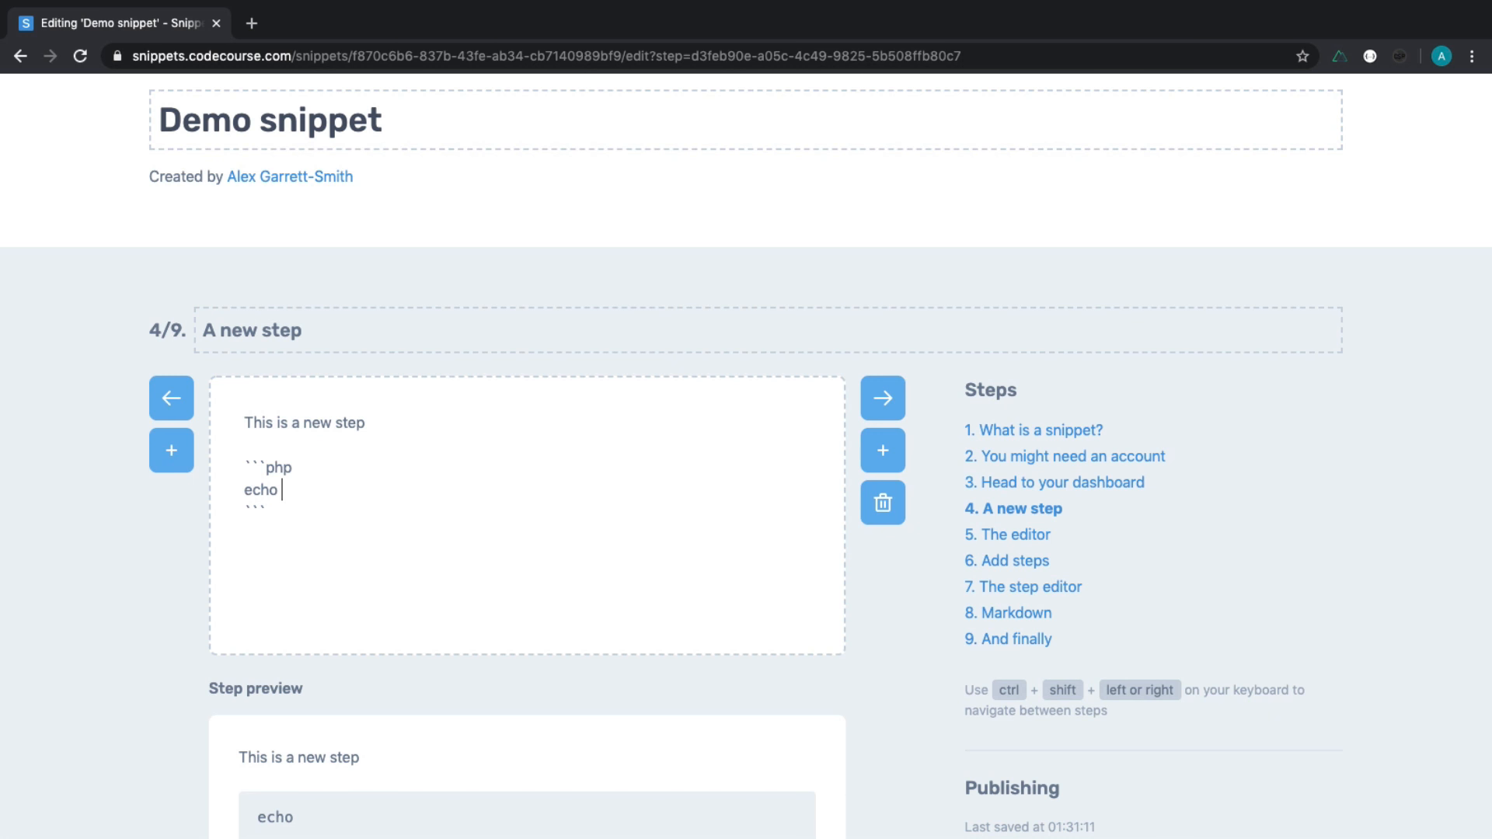
{"action": "type", "text": "'Code!';"}
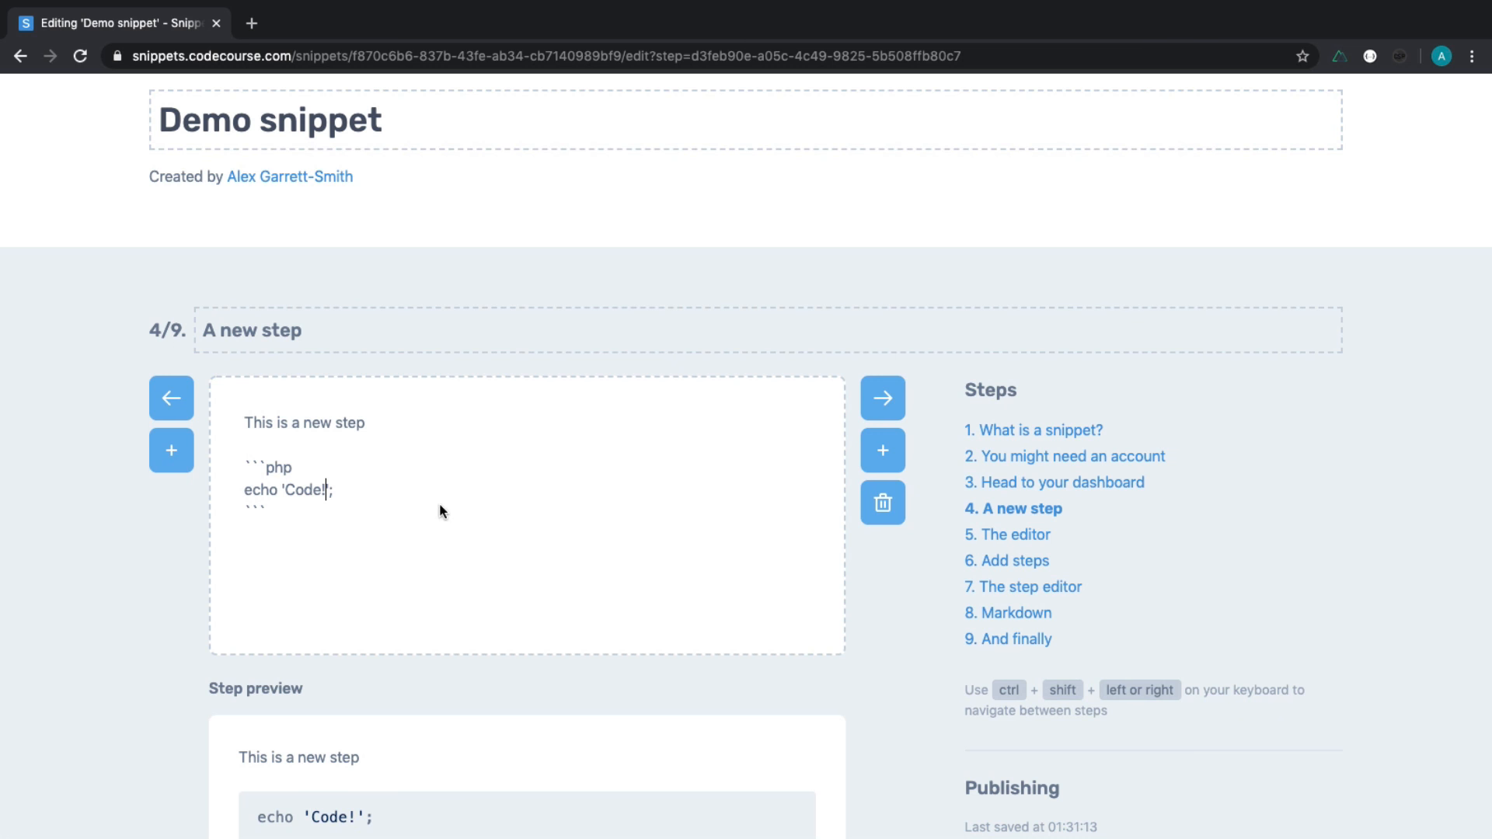
{"action": "scroll", "scroll_direction": "down", "scroll_amount": 3}
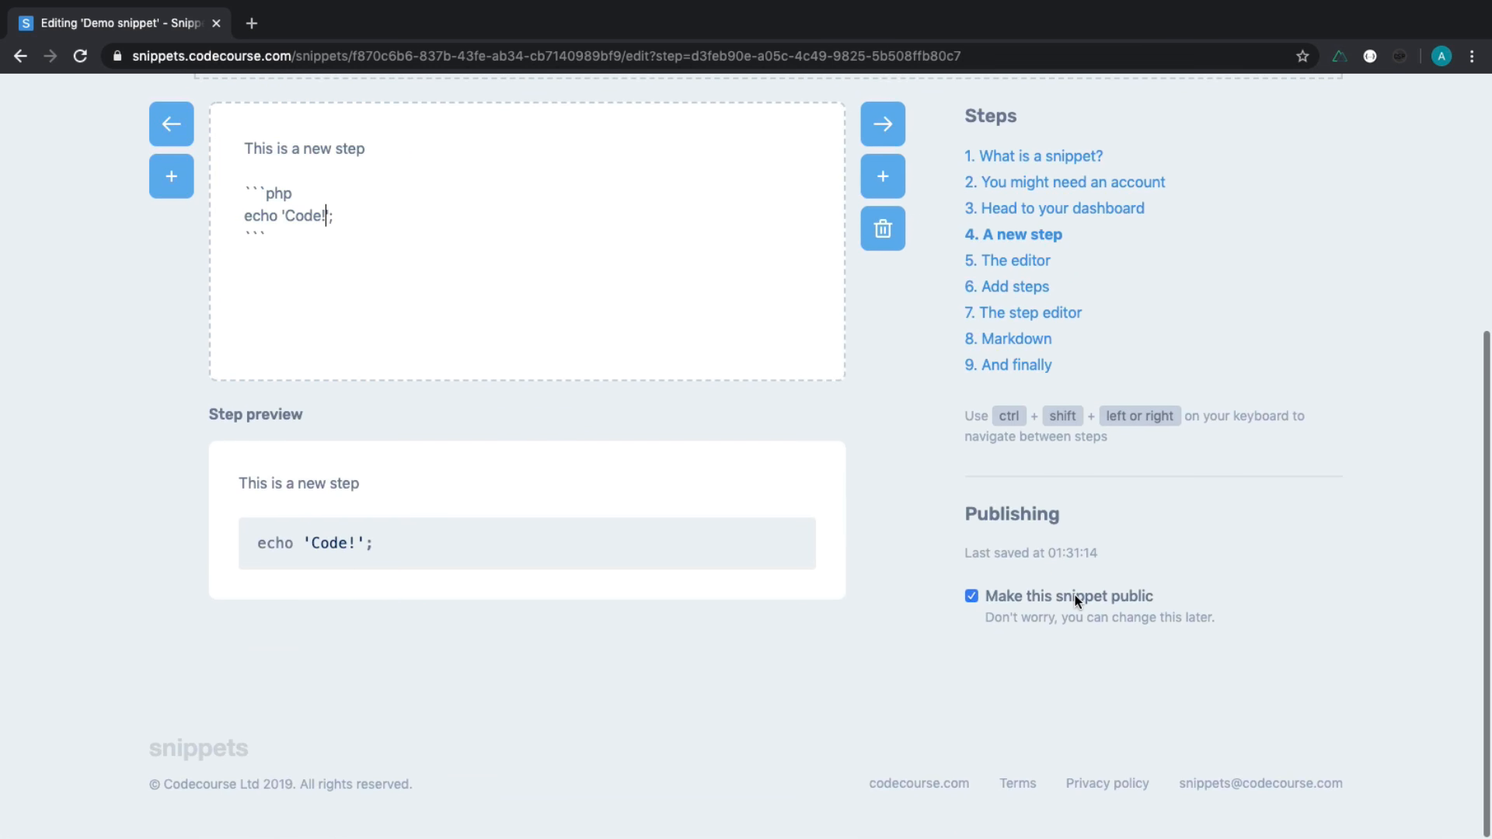
{"action": "left_click", "coordinate": [971, 596]}
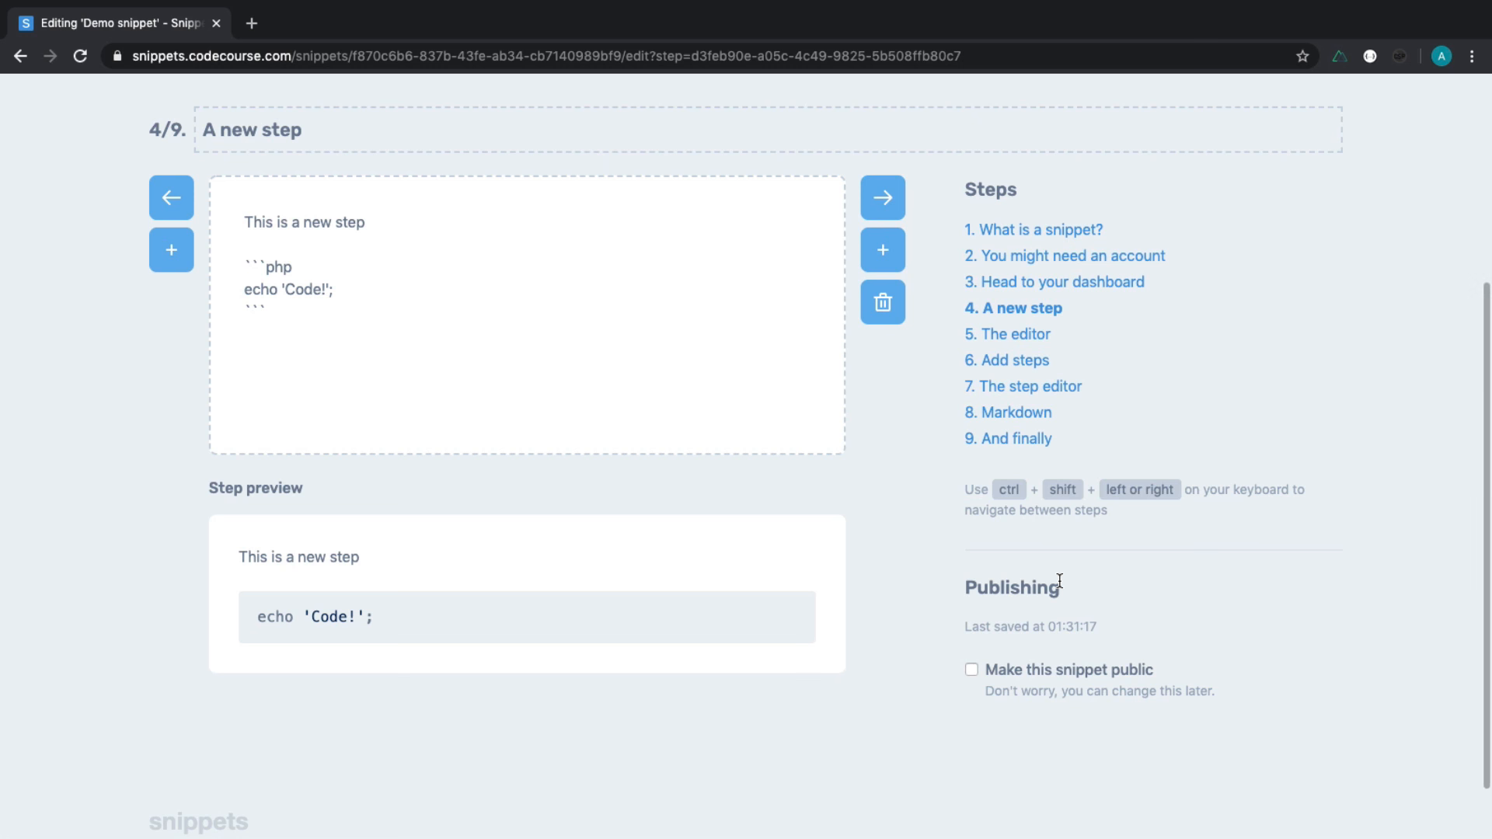